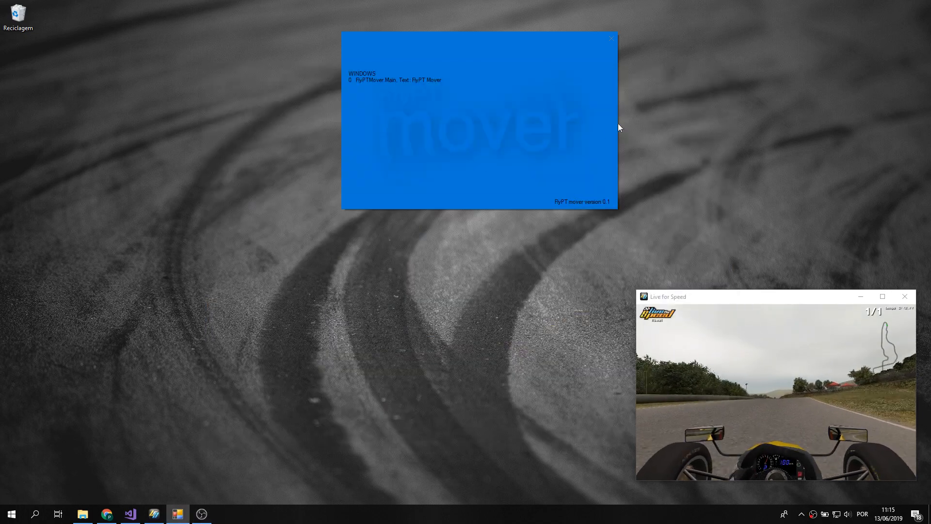
Add a Live For Speed (UDP) source with Auto connect, connected and streaming telemetry
right_click(483, 125)
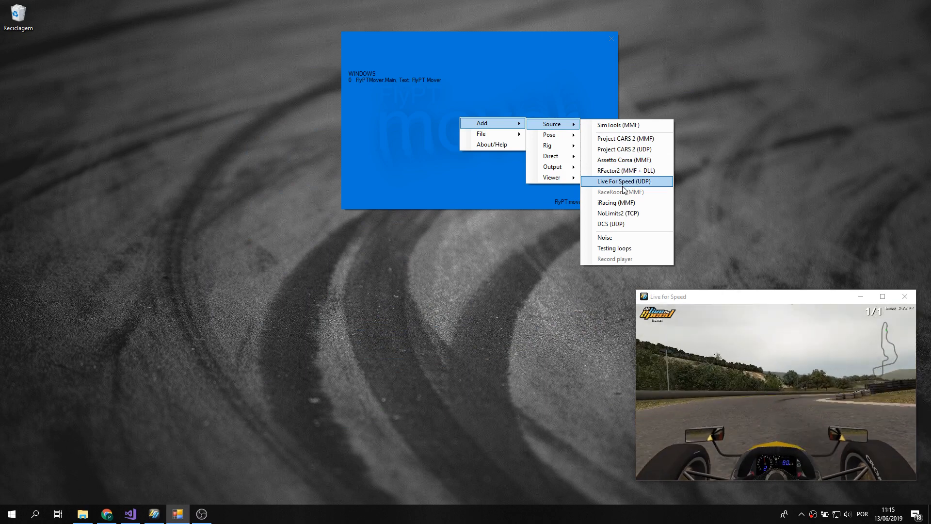
left_click(621, 181)
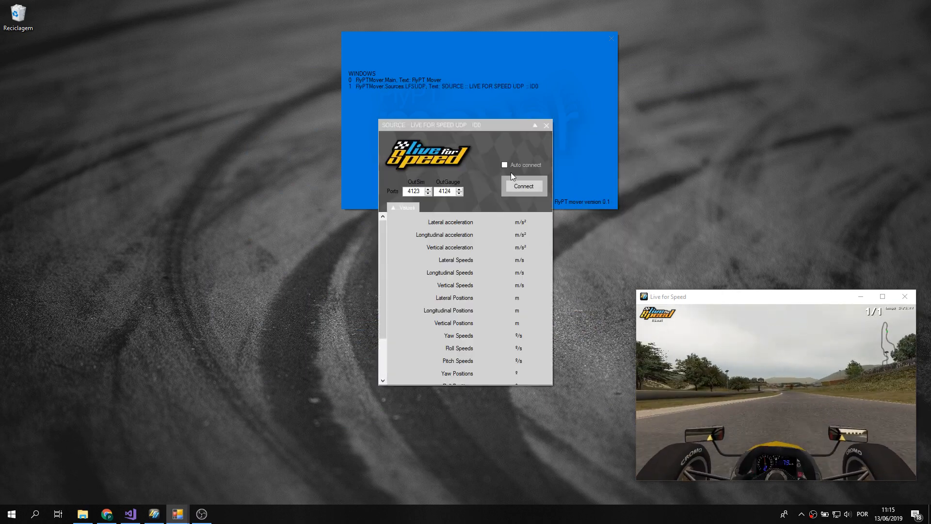
left_click(523, 186)
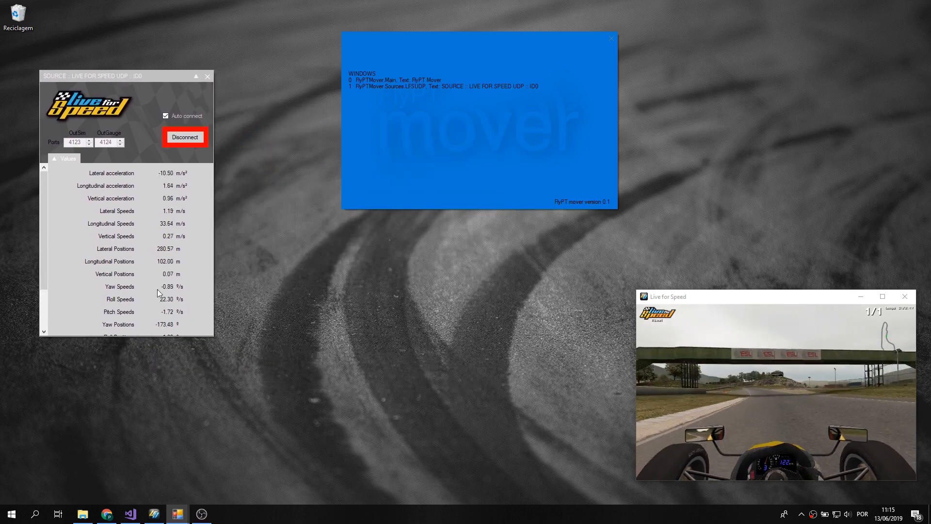
scroll("down", 3)
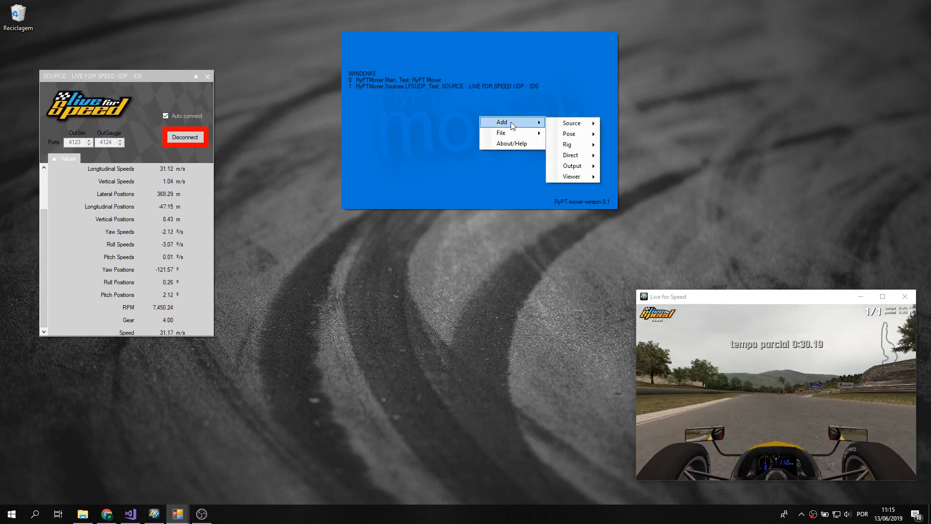
mouse_move(570, 155)
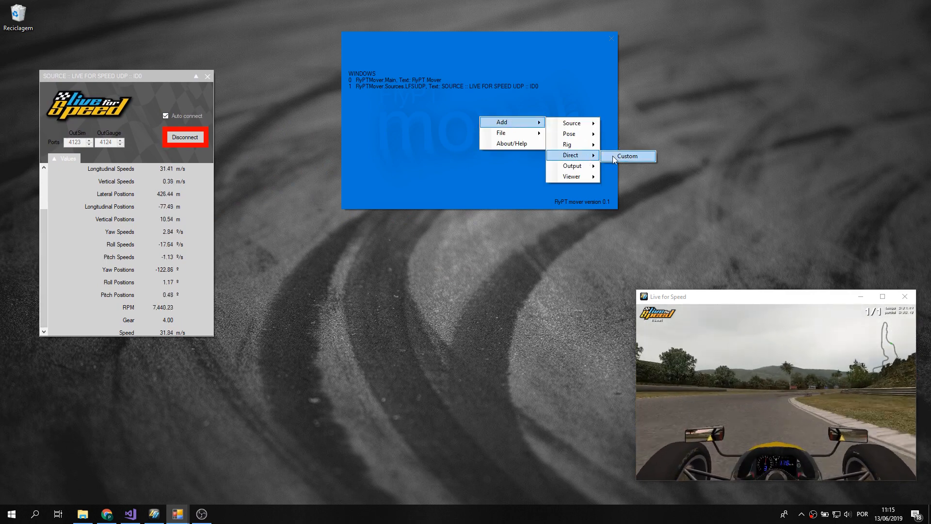
Add a custom Direct module using Speed as its source value
left_click(627, 156)
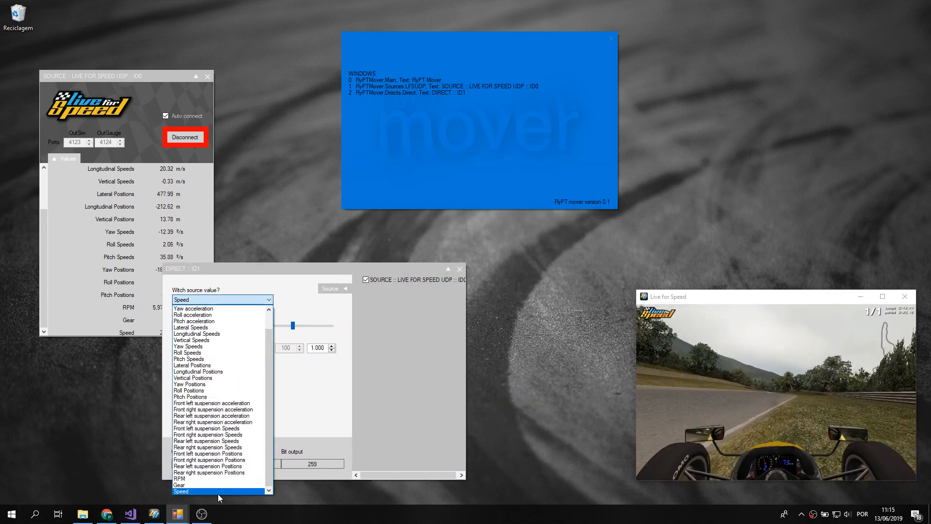
left_click(180, 490)
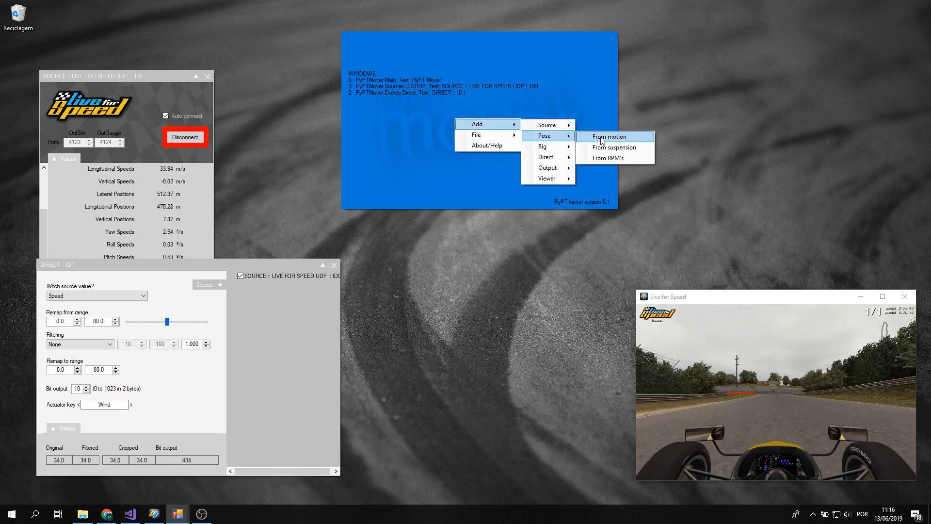
Add a Pose module calculated from motion, plus a linear hexapod rig
left_click(612, 136)
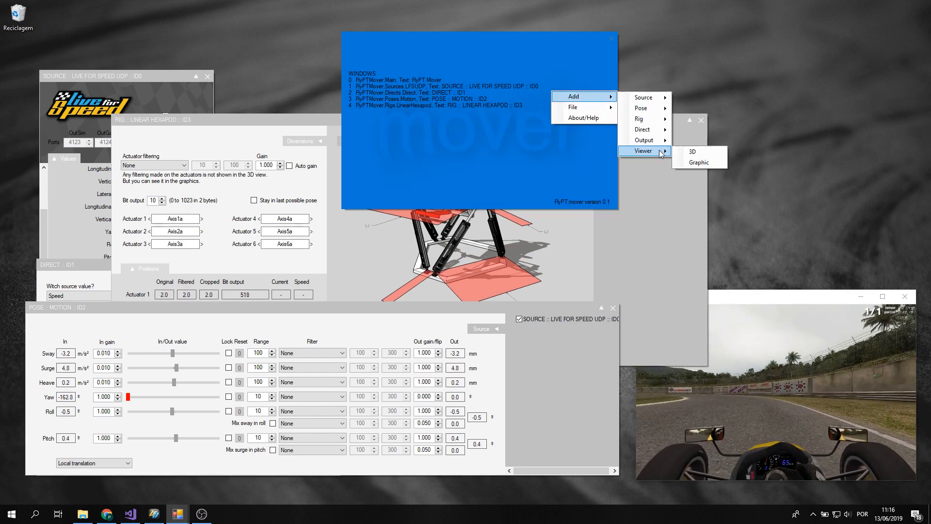
Add two 3D viewers showing the Linear Hexapod rig
left_click(692, 152)
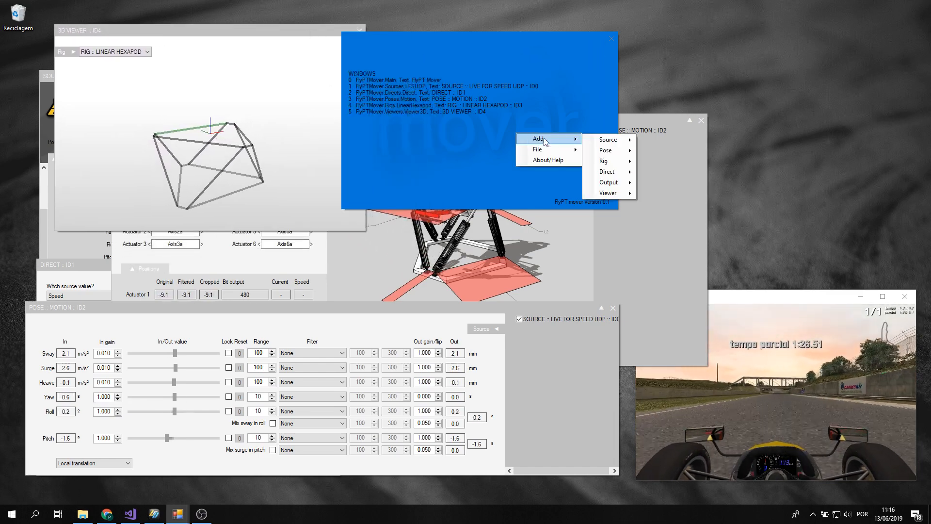
mouse_move(608, 193)
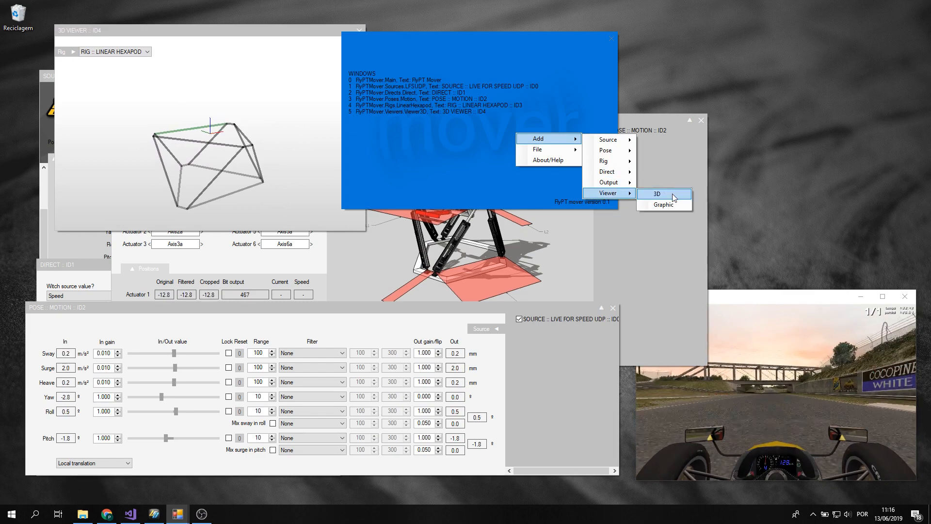
left_click(658, 193)
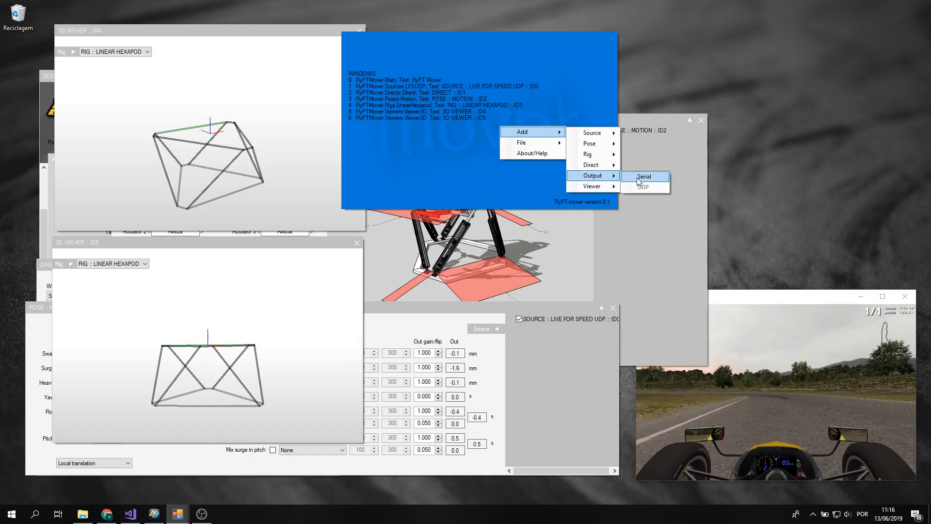
Add and connect a serial output with Output string <Axis1a><Axis2a><Axis3a>
left_click(643, 177)
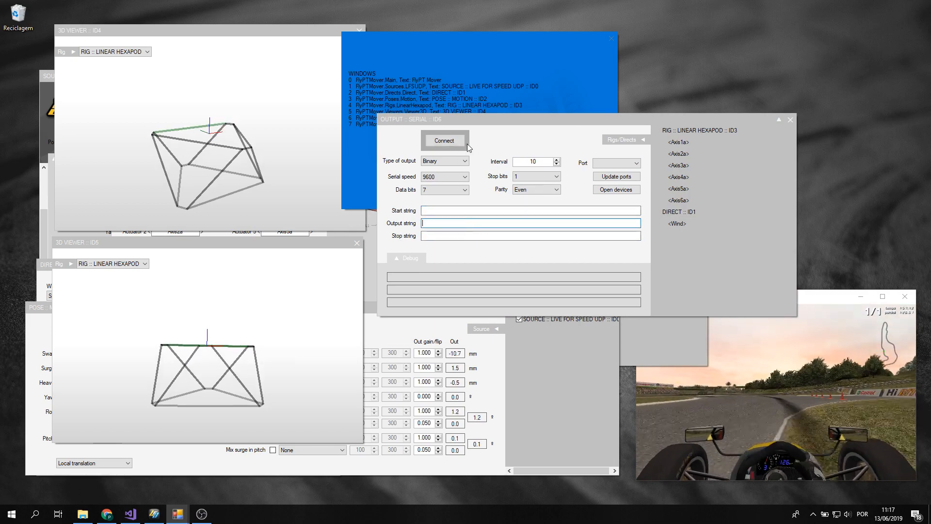
left_click(444, 140)
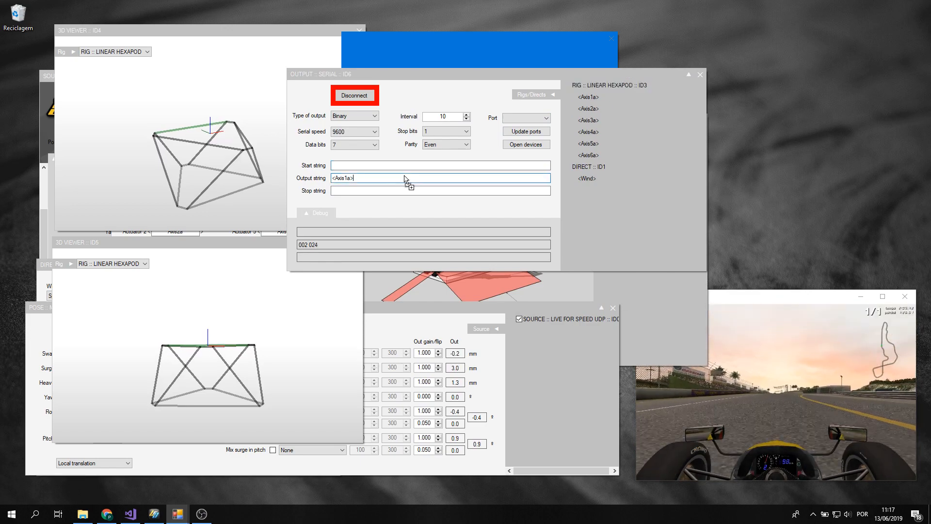
type("<Axis2a>")
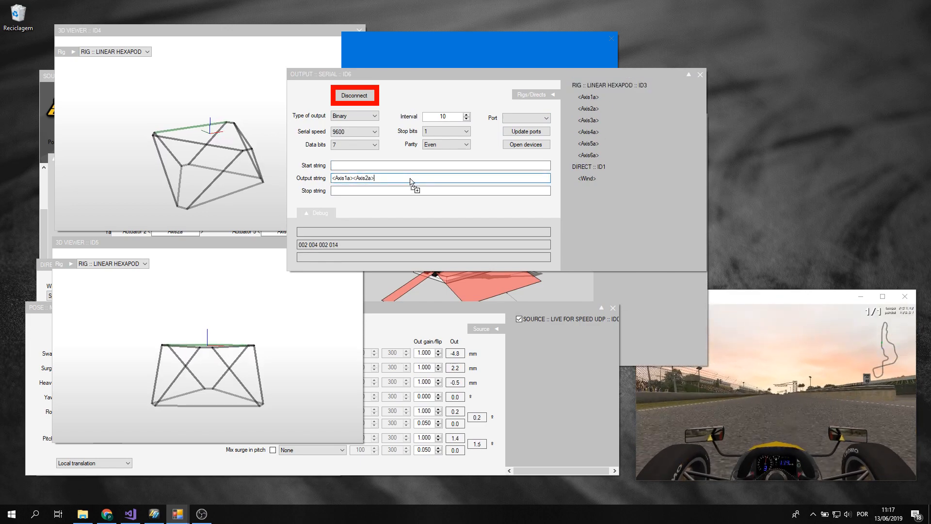
type("<Axis3a>")
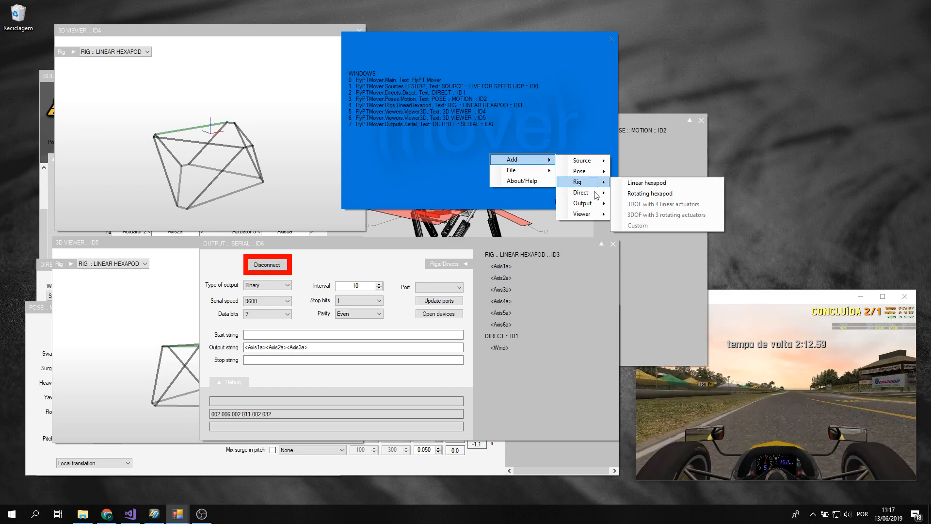
Add and connect a second serial output sending <Wind>
left_click(582, 203)
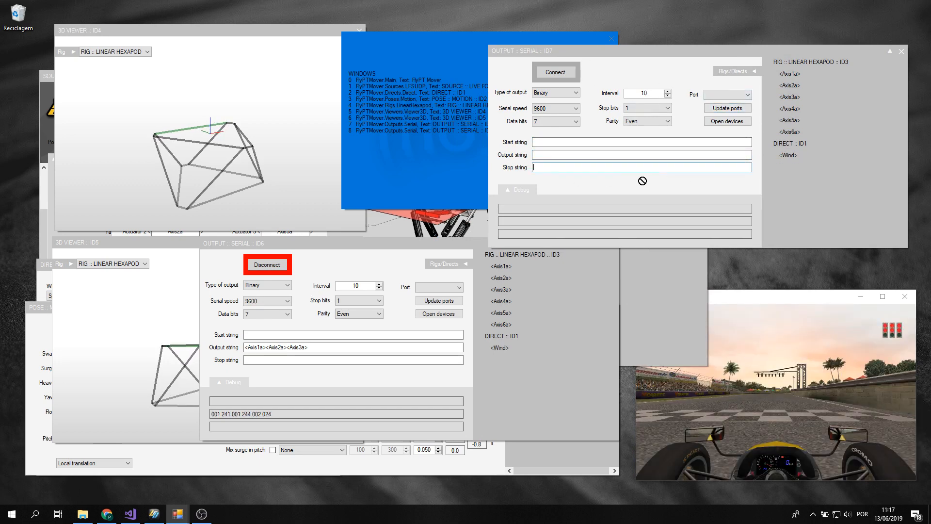
left_click(555, 72)
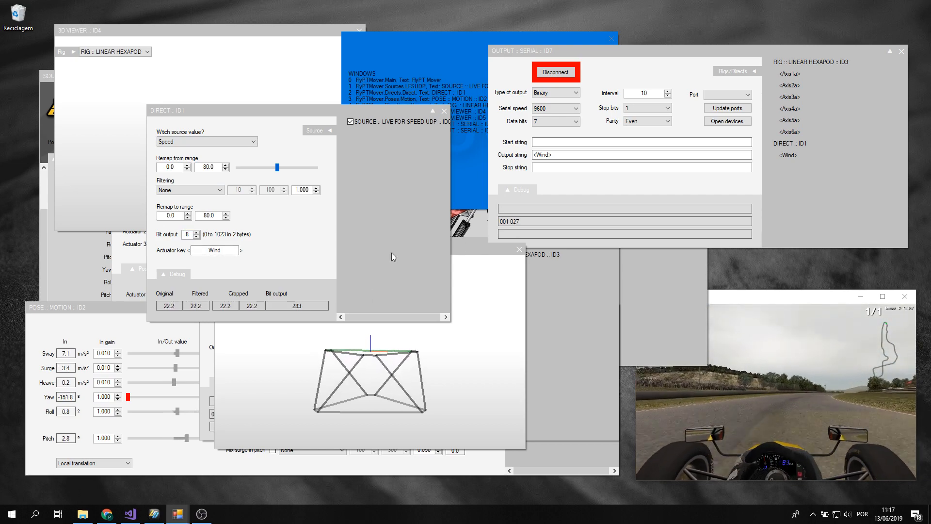
Set the Wind direct's bit output to 8 and select actuator Axis1a for renaming
left_click(197, 236)
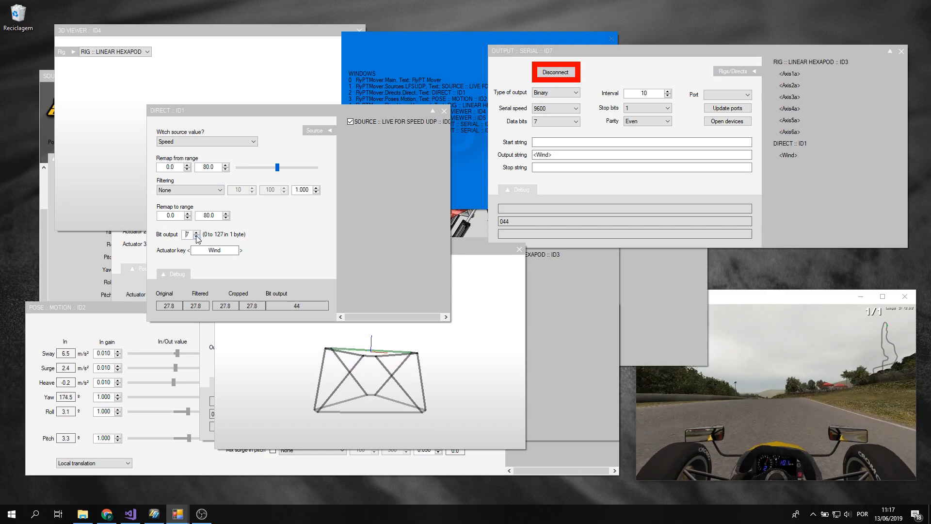
left_click(196, 232)
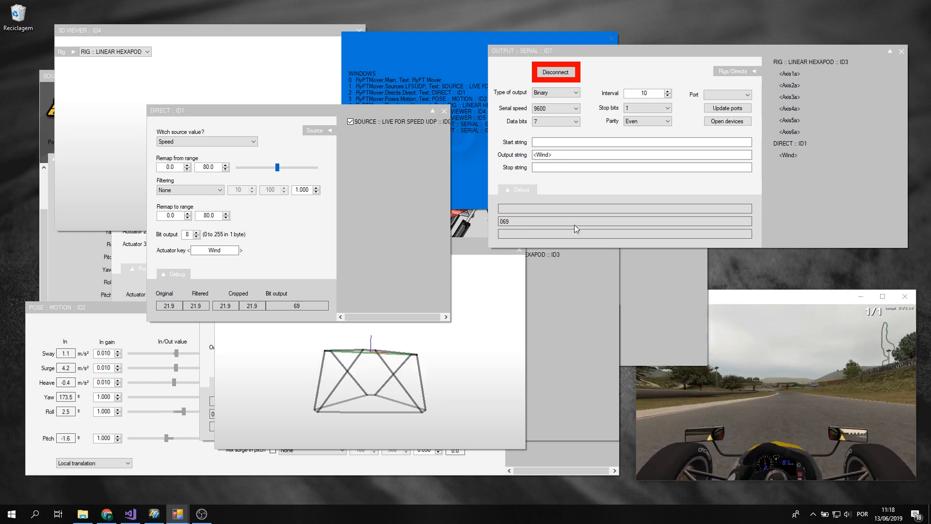
left_click(789, 74)
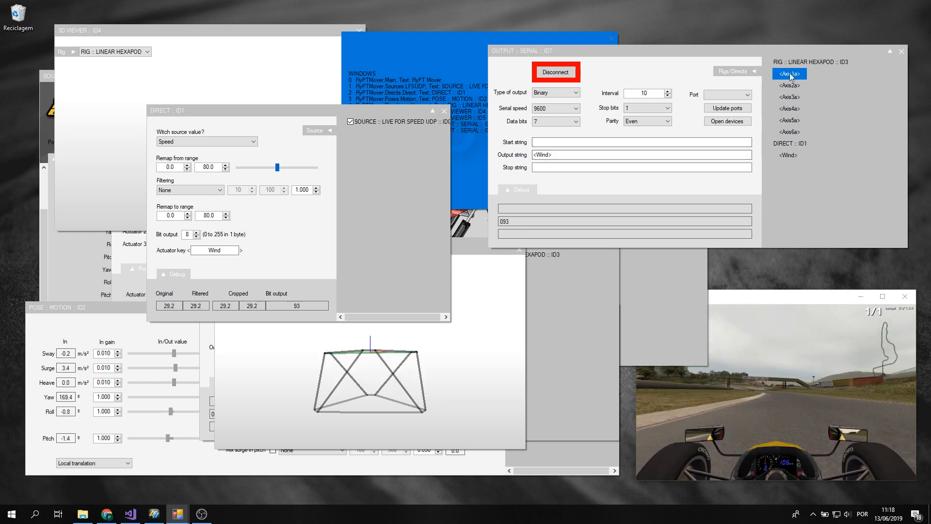
left_click(789, 73)
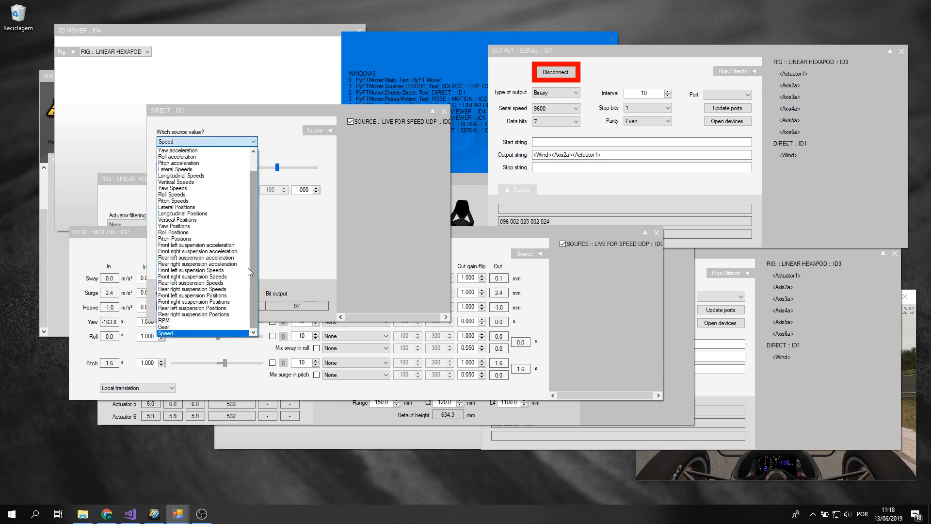
Switch the Direct module's source to RPM and change its actuator key to 'A'
left_click(164, 327)
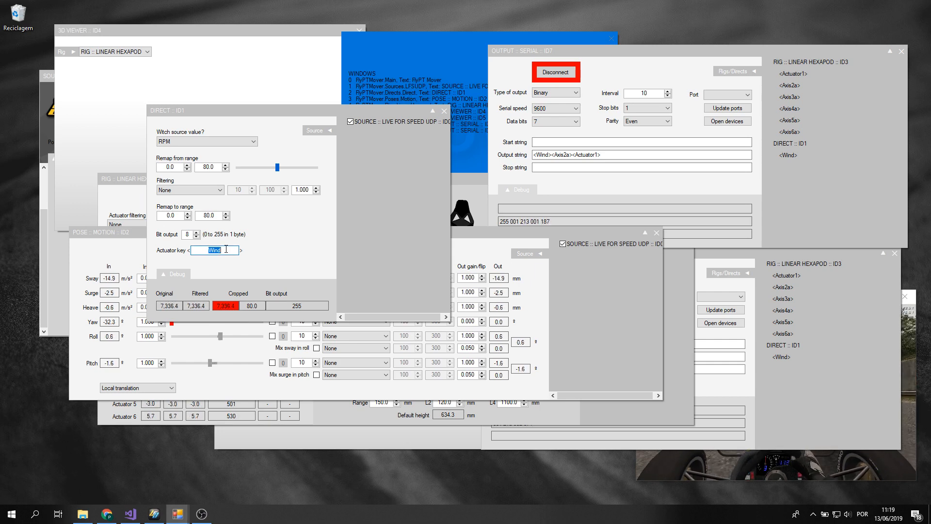
type("A")
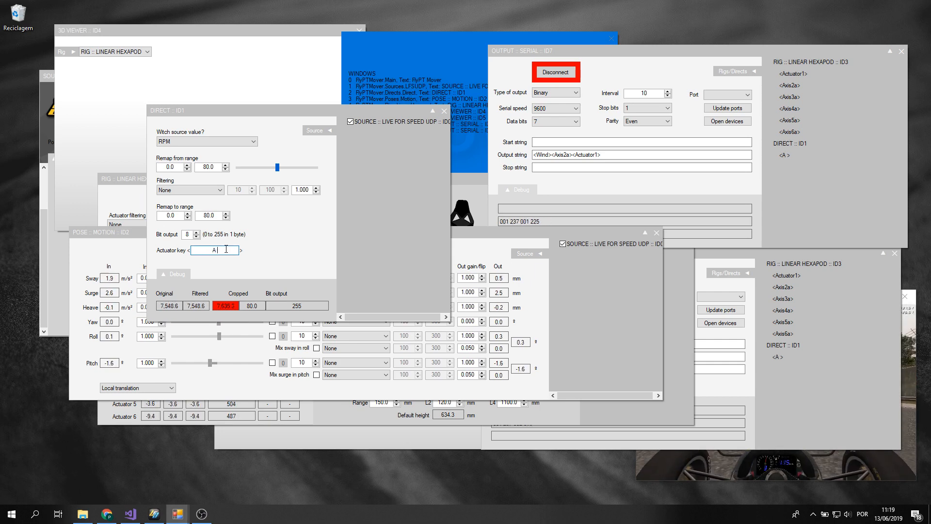